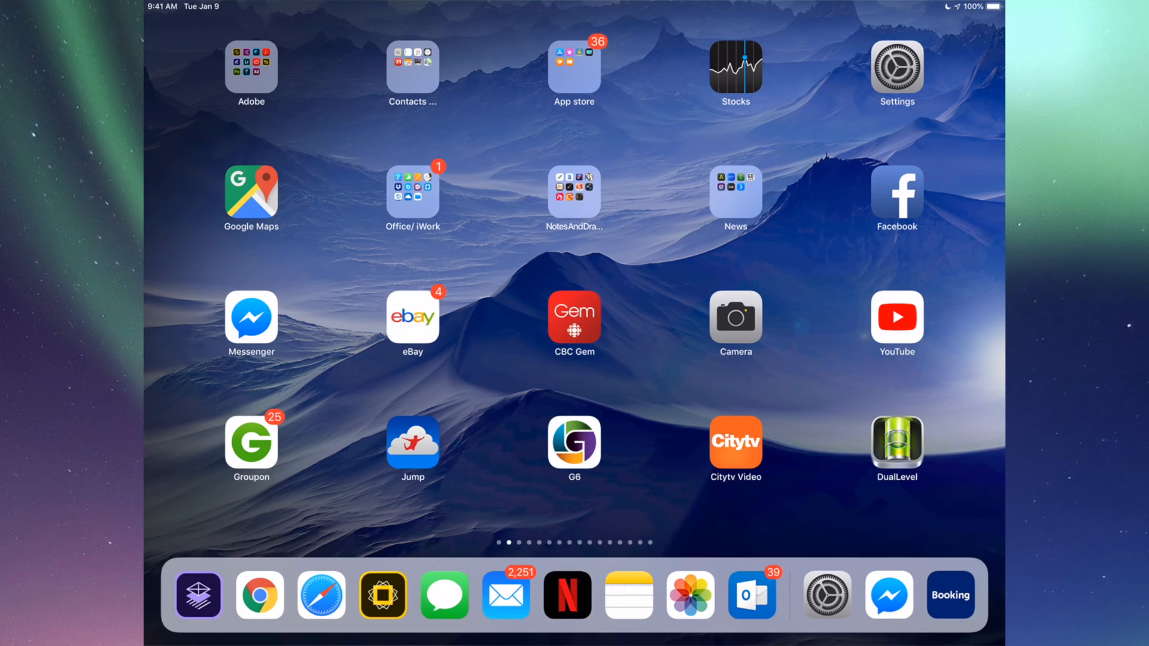
- Launch Settings and scroll the sidebar down past General toward Passwords & Accounts
click(896, 66)
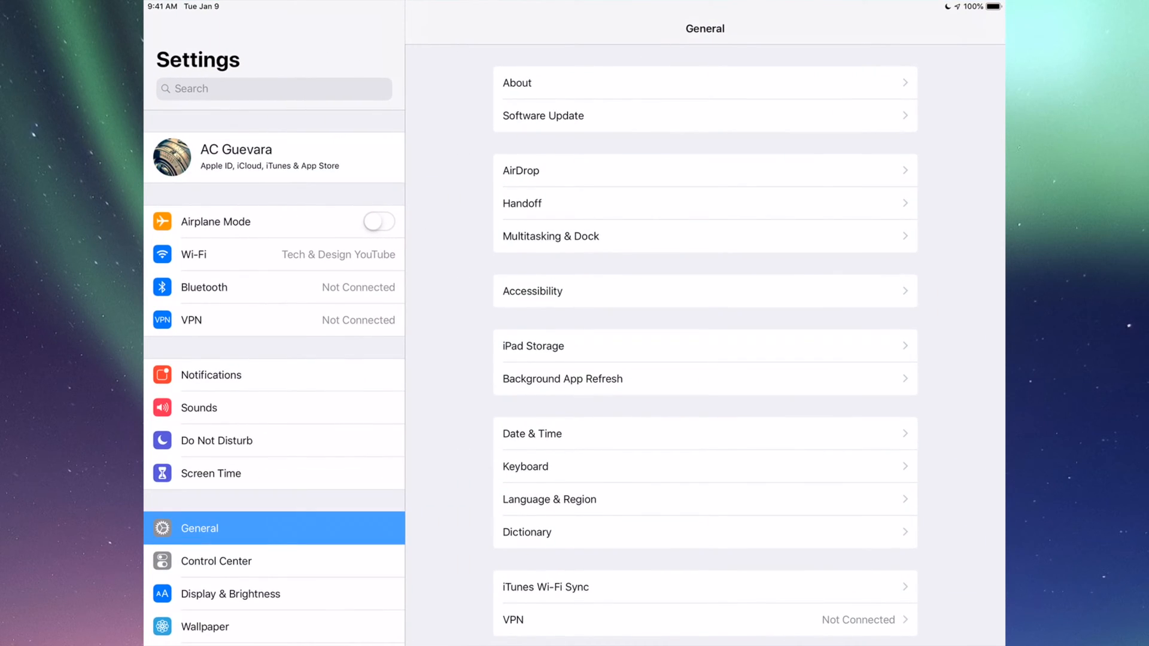
scroll(down, 3)
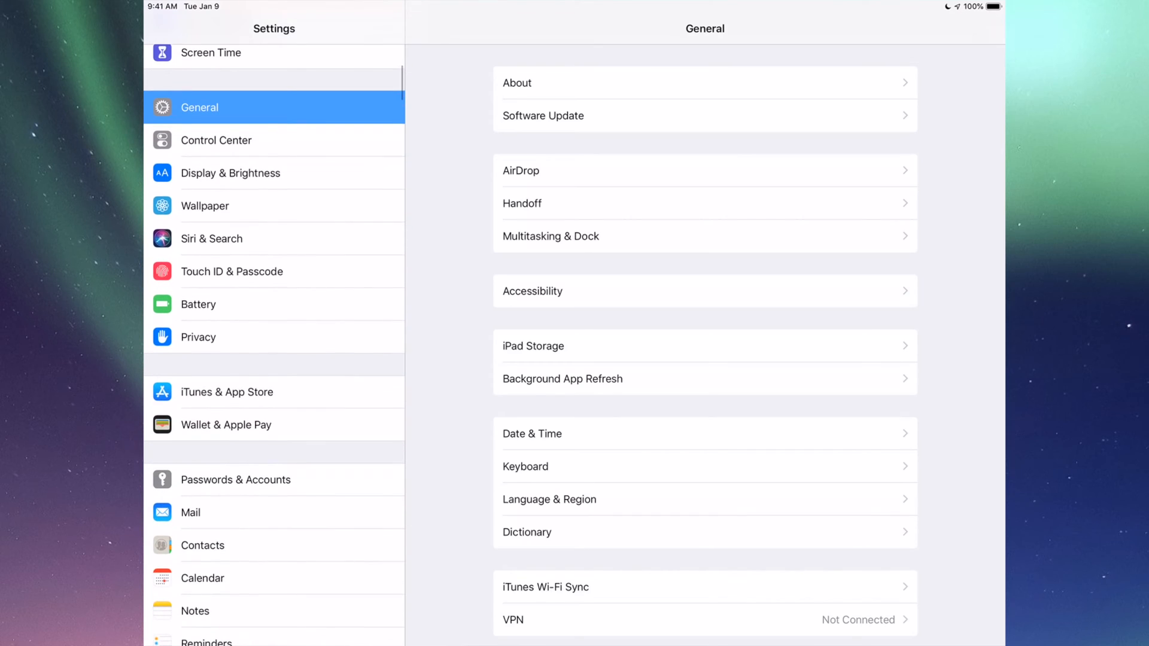
scroll(down, 3)
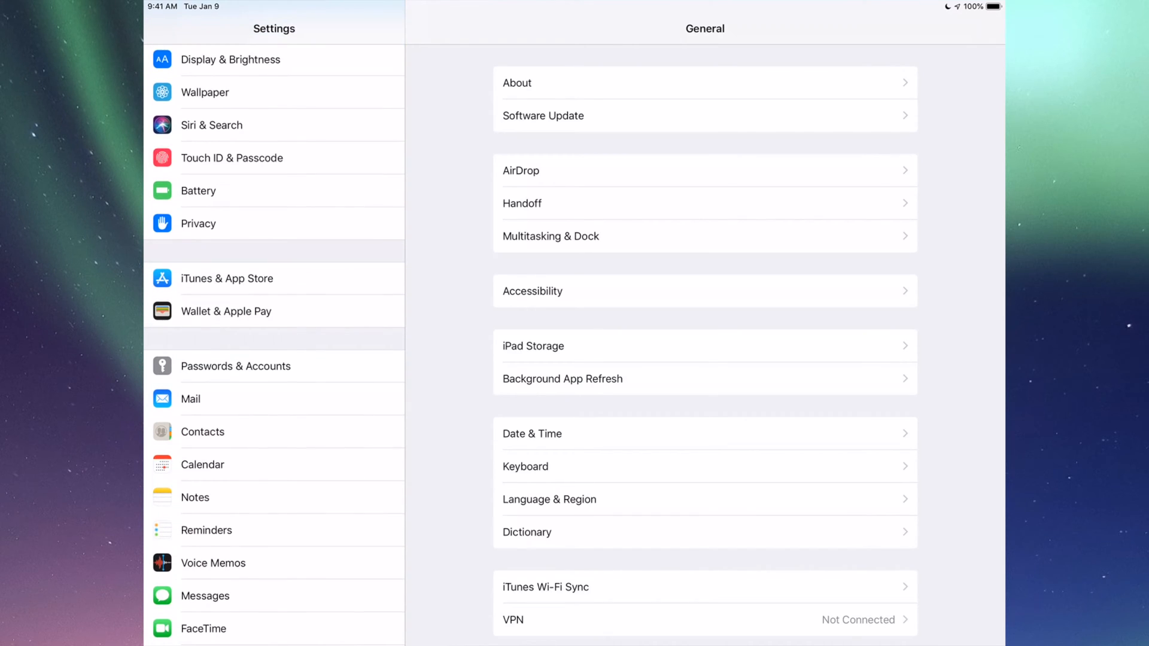